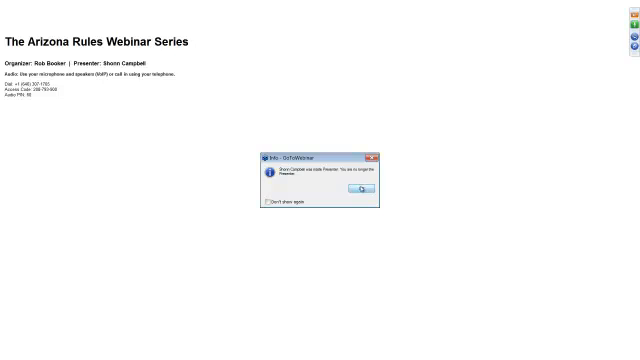
- Dismiss the webinar page prompt so the price chart with moving averages and volume shows
click(360, 188)
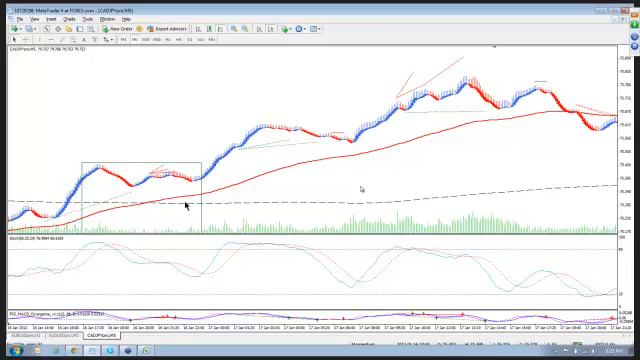
mouse_move(228, 220)
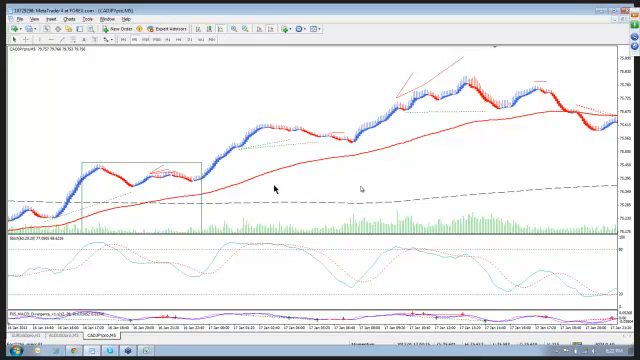
mouse_move(376, 194)
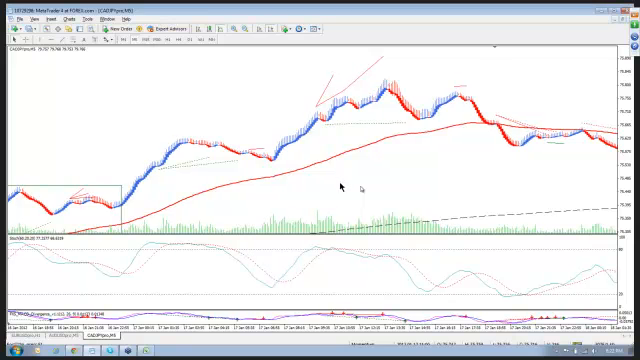
mouse_move(284, 208)
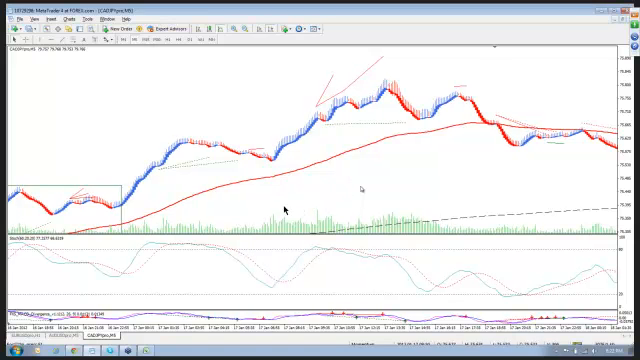
mouse_move(392, 180)
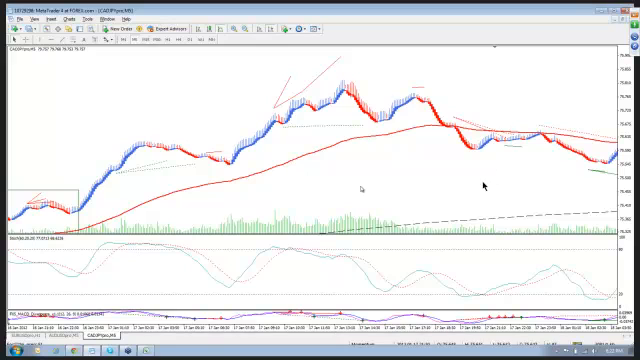
mouse_move(436, 202)
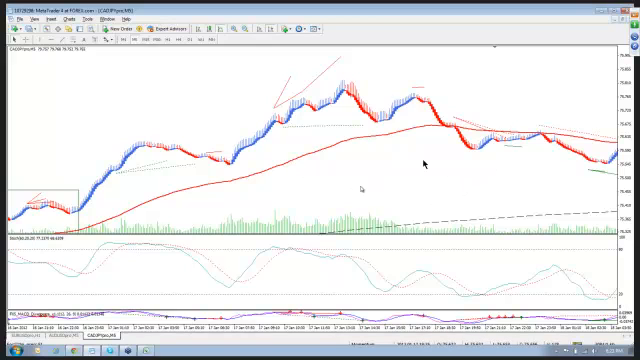
mouse_move(360, 214)
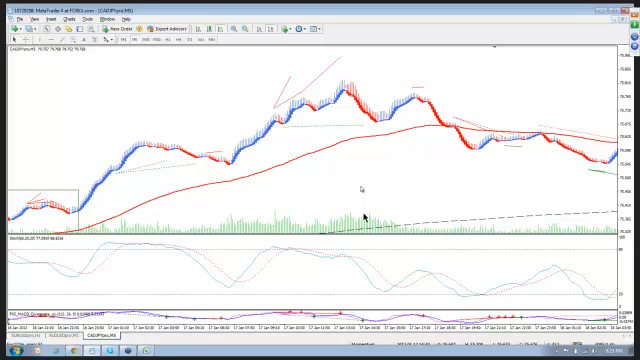
mouse_move(364, 194)
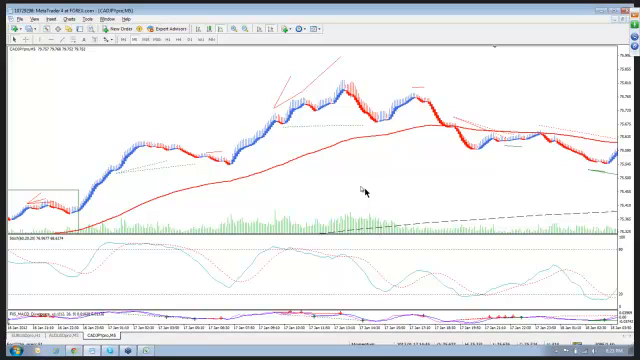
mouse_move(386, 198)
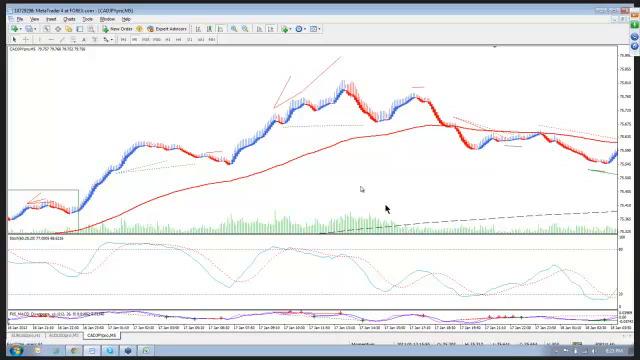
mouse_move(490, 198)
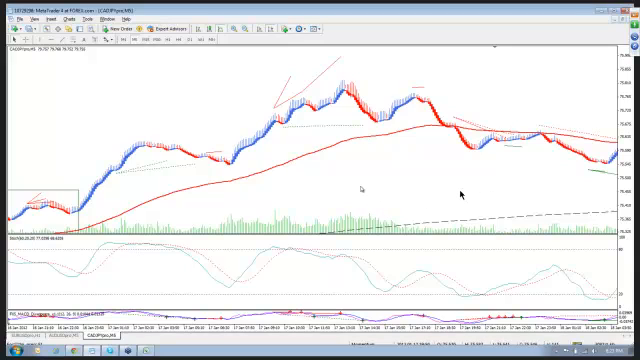
mouse_move(358, 188)
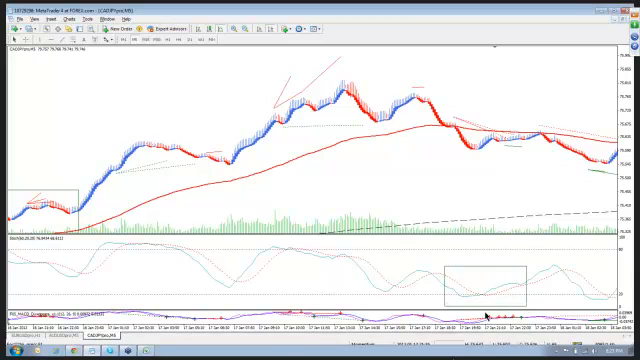
mouse_move(228, 212)
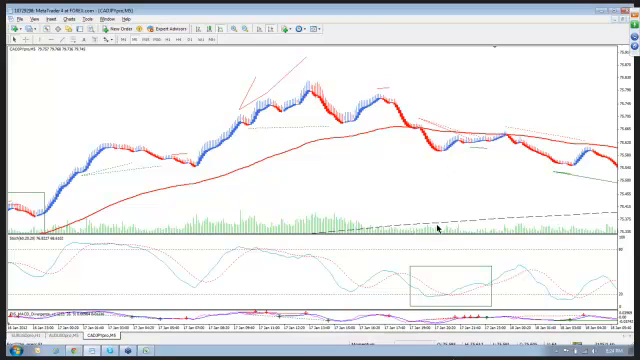
mouse_move(434, 216)
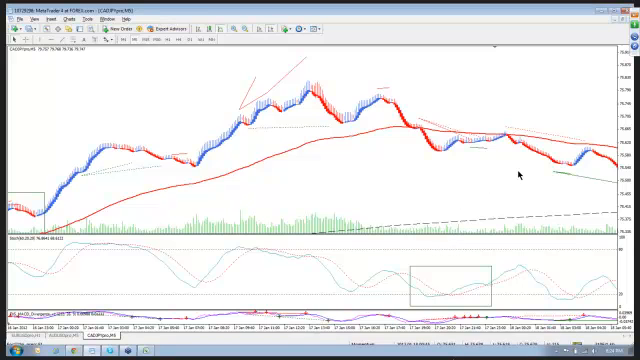
mouse_move(520, 178)
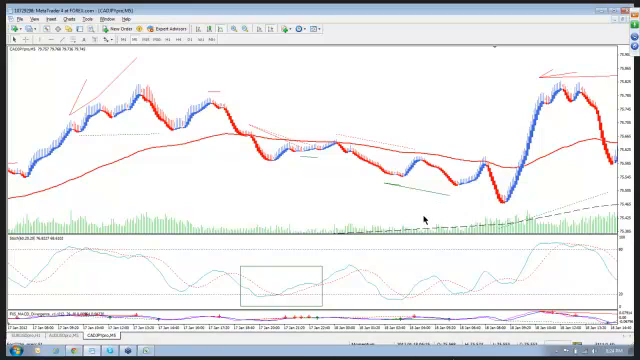
mouse_move(388, 168)
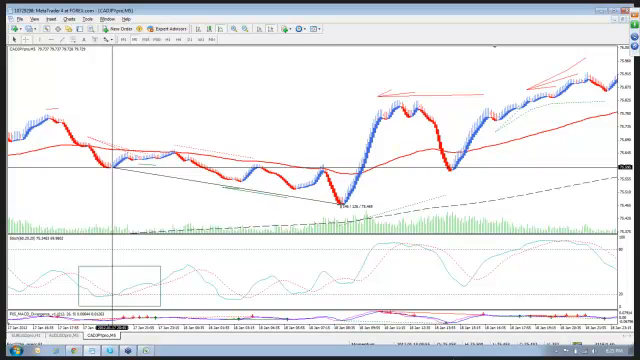
mouse_move(338, 186)
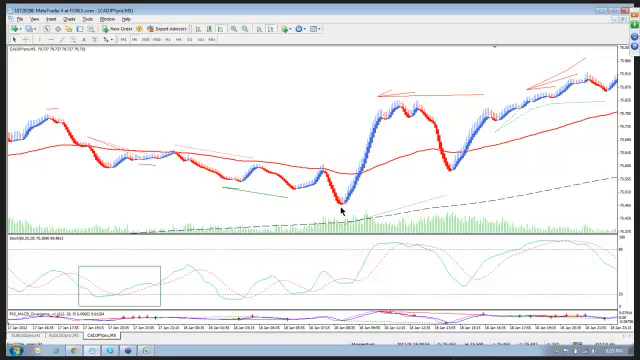
mouse_move(484, 196)
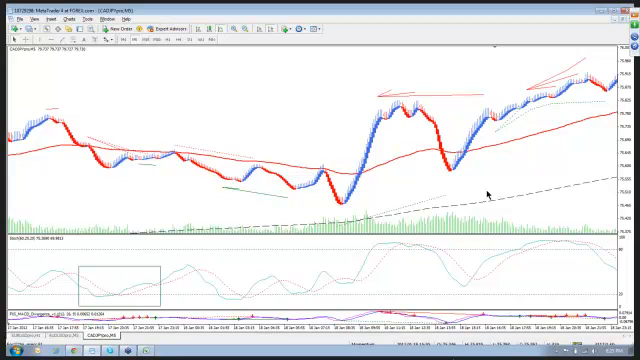
mouse_move(164, 212)
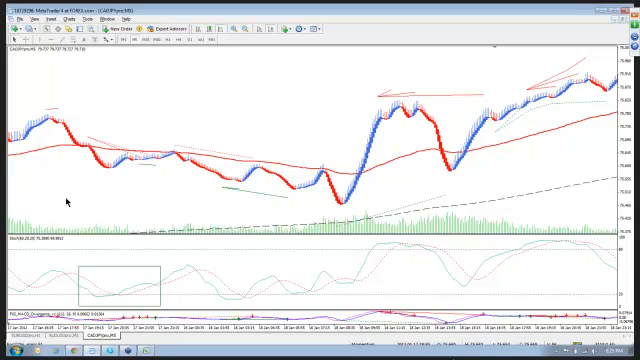
mouse_move(168, 198)
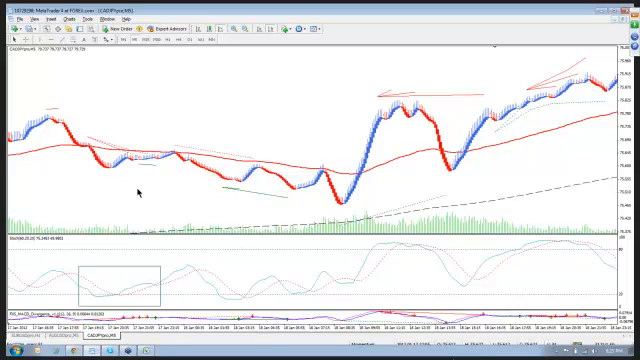
mouse_move(258, 228)
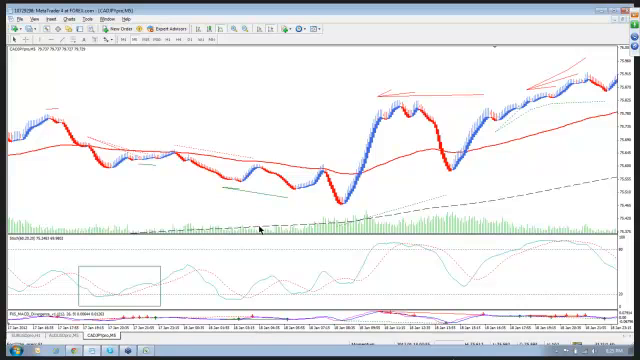
mouse_move(568, 160)
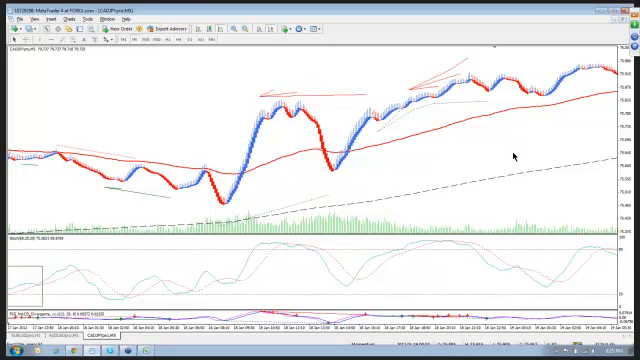
mouse_move(520, 156)
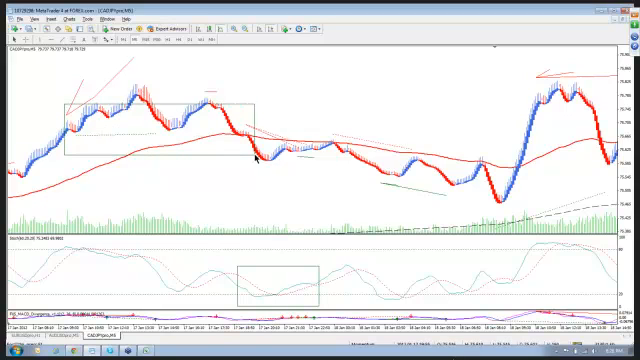
mouse_move(256, 100)
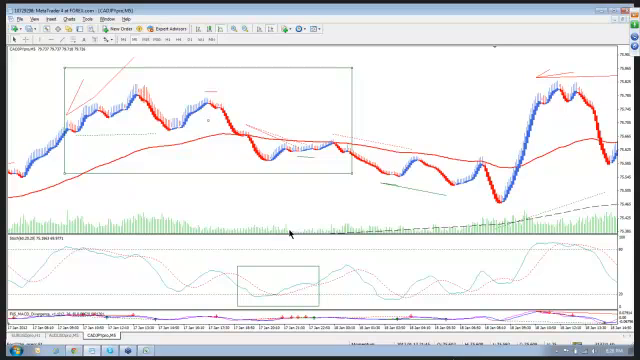
mouse_move(304, 212)
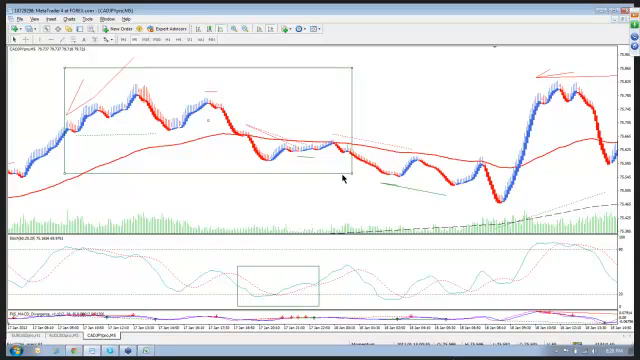
mouse_move(344, 208)
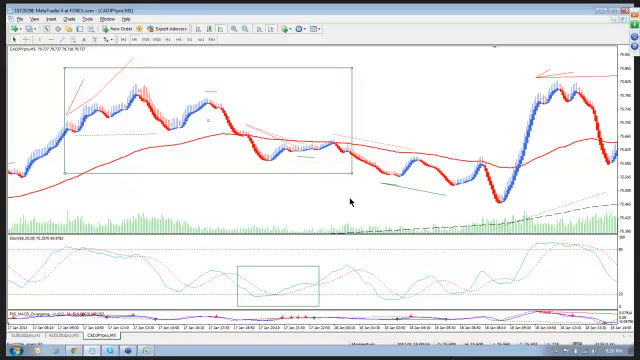
mouse_move(364, 202)
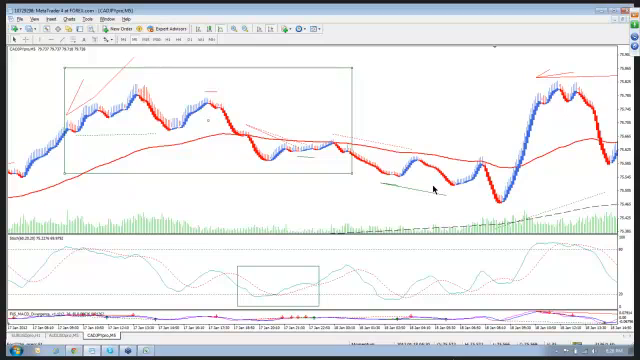
mouse_move(546, 180)
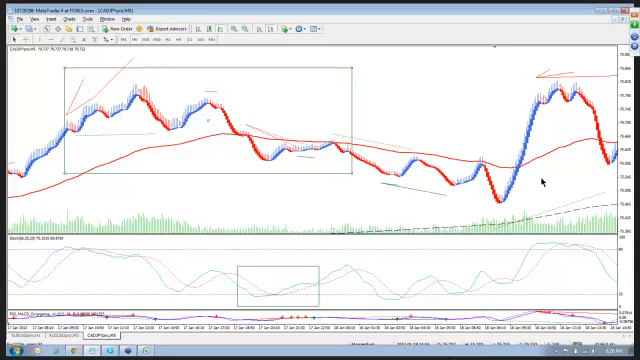
mouse_move(556, 182)
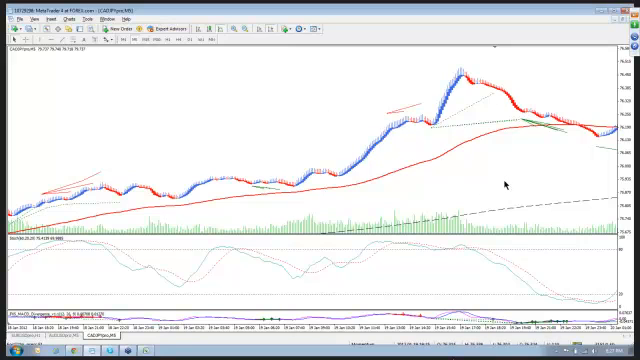
mouse_move(498, 188)
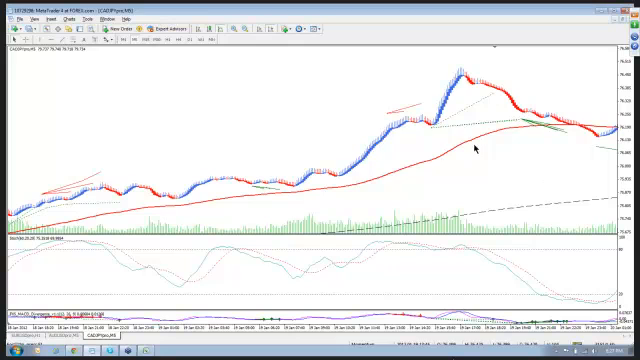
mouse_move(568, 176)
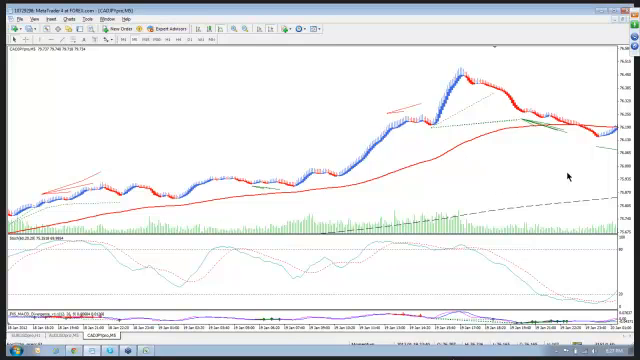
- Move the chart to the stretch where price climbs above the long average, peaks and declines
click(52, 16)
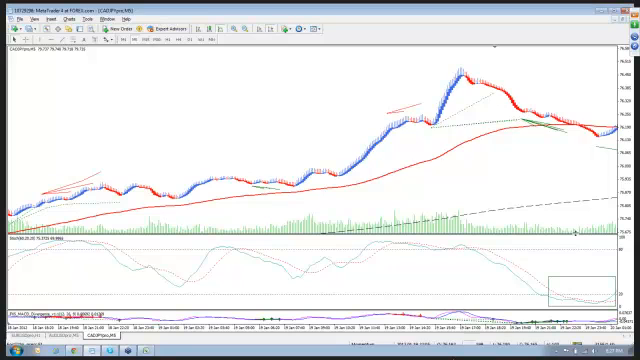
mouse_move(592, 264)
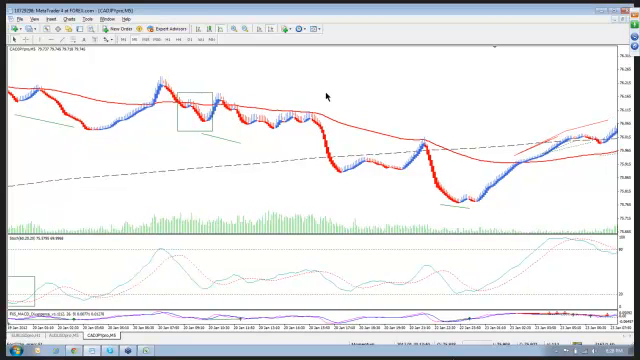
mouse_move(572, 216)
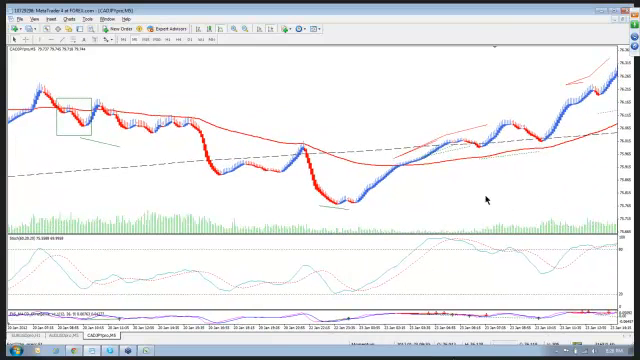
mouse_move(432, 108)
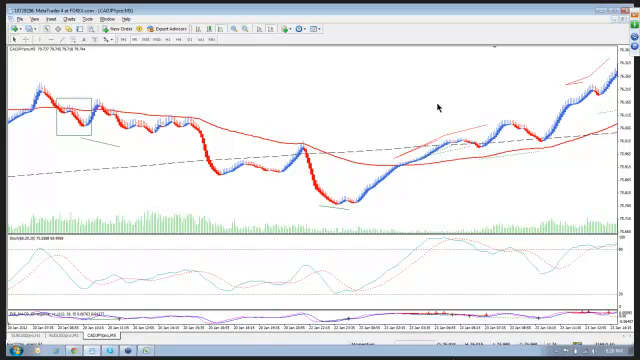
mouse_move(536, 118)
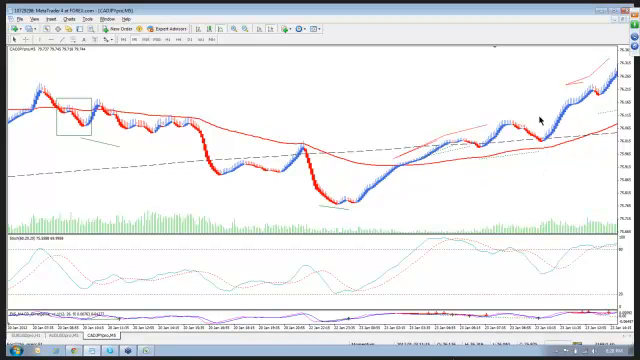
mouse_move(226, 80)
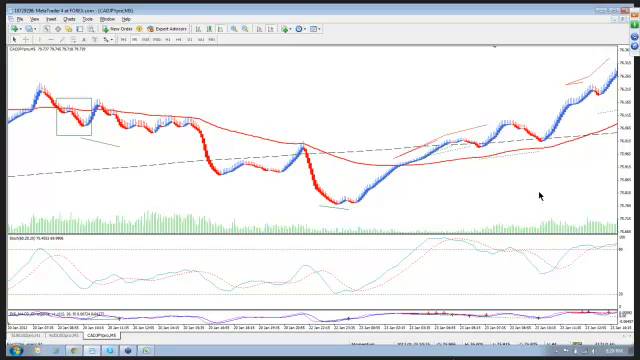
mouse_move(562, 188)
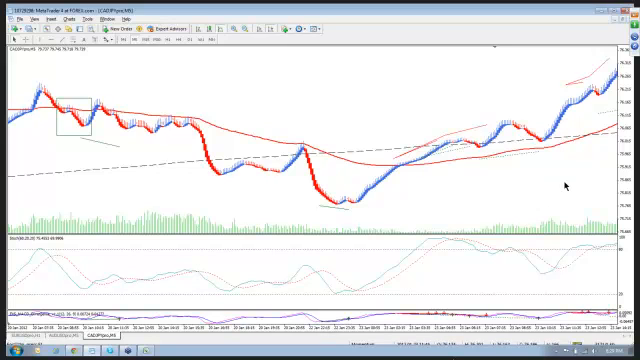